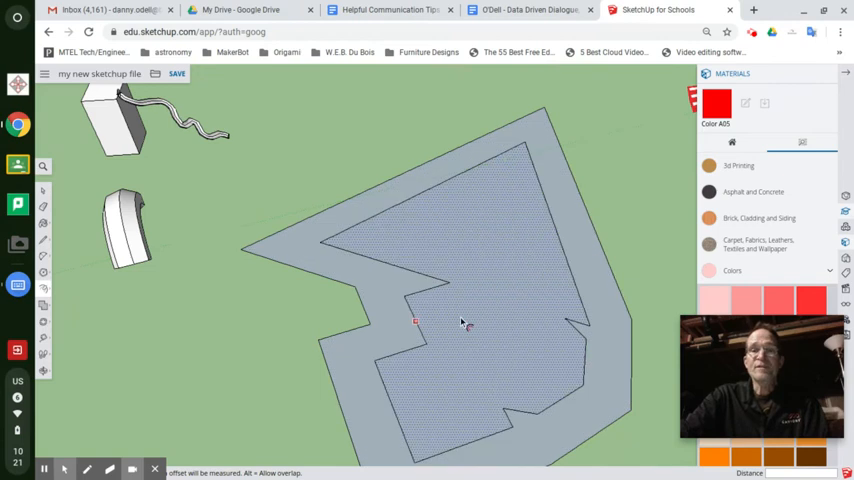
# Push/Pull the inset floor shape upward into tall solid building walls.
pyautogui.click(438, 300)
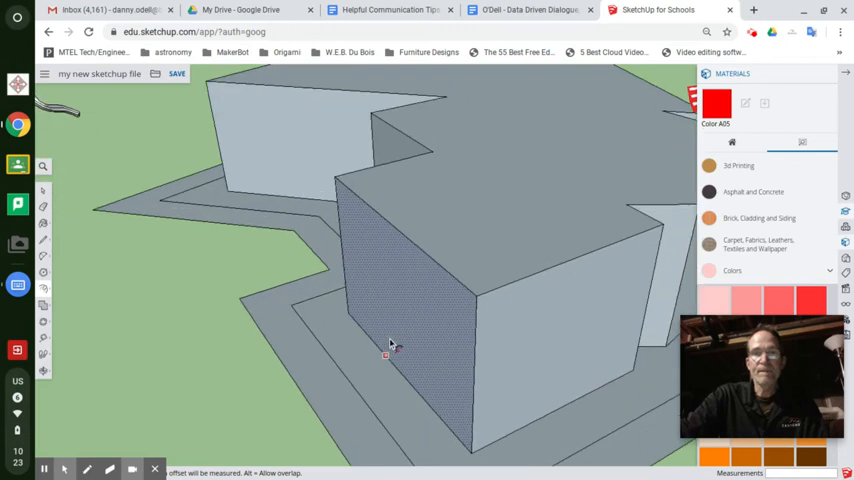
# Orbit around to face the building's front wall.
pyautogui.moveTo(390, 345); pyautogui.dragTo(475, 288)
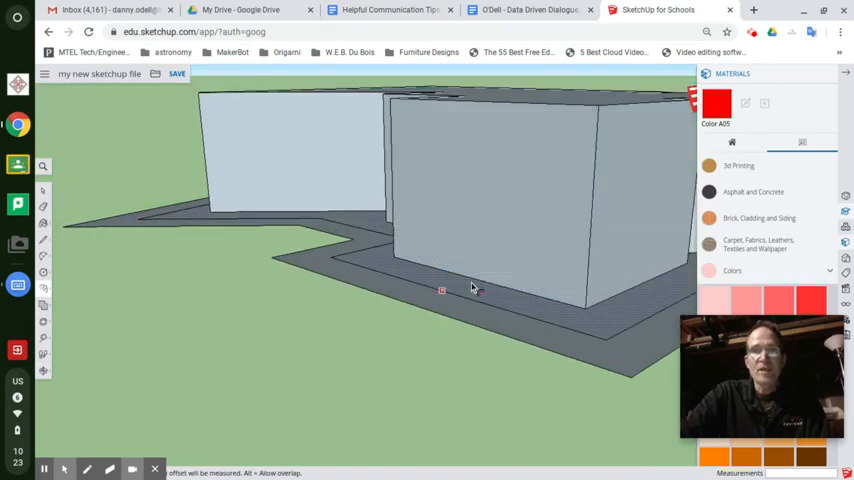
pyautogui.moveTo(80, 263)
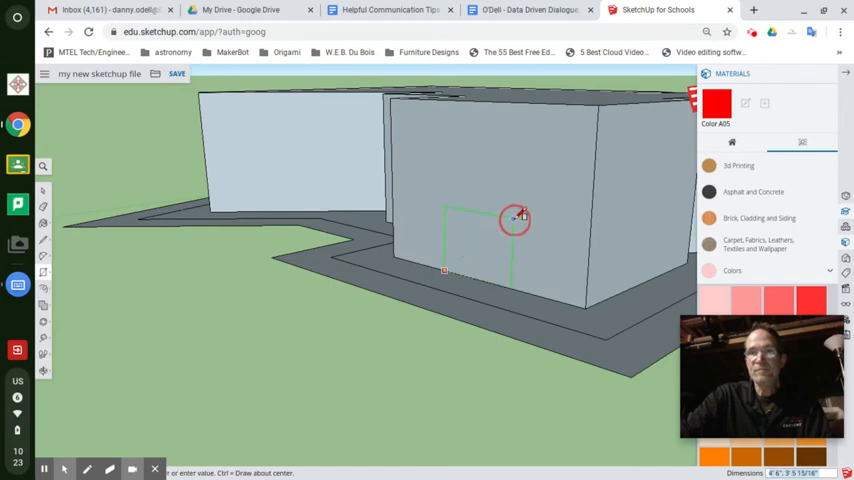
# Complete the split double door outline and start rotating one door panel open.
pyautogui.click(515, 218)
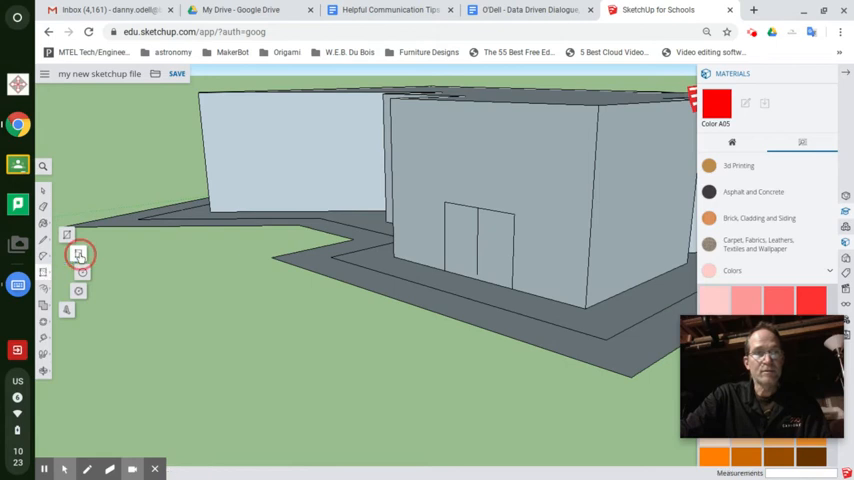
pyautogui.click(78, 255)
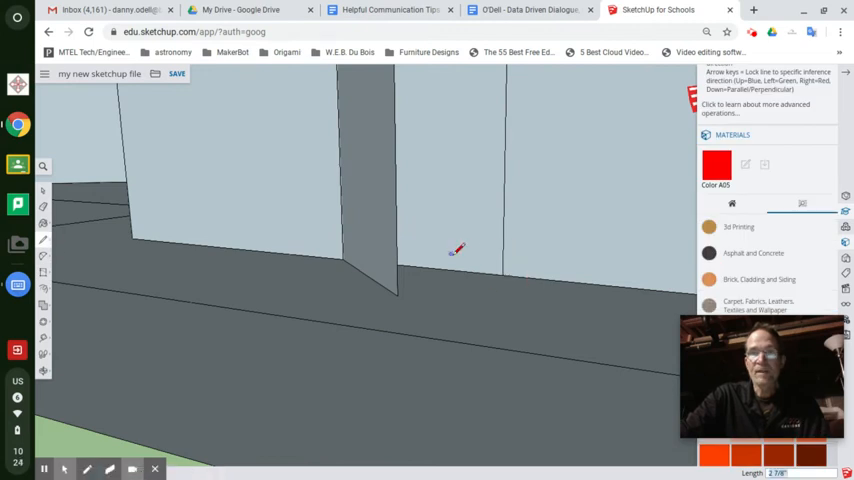
pyautogui.rightClick(378, 205)
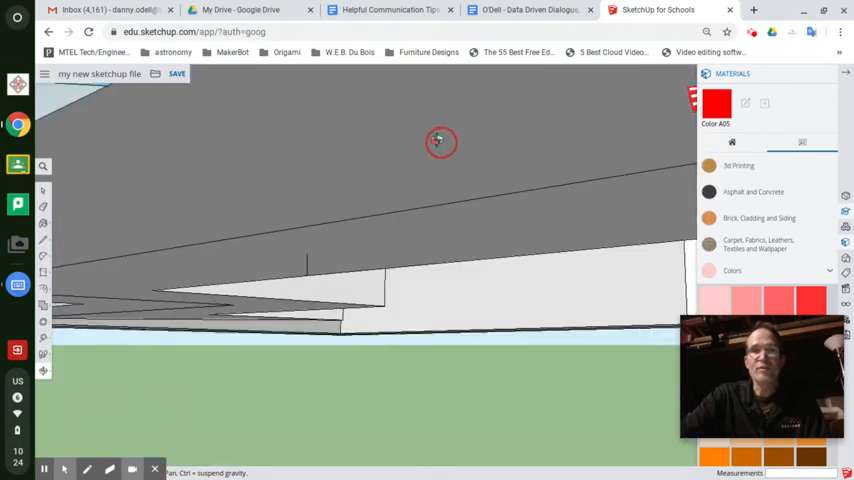
# Orbit back outside to view the opened door from the walkway.
pyautogui.moveTo(440, 140); pyautogui.dragTo(417, 232)
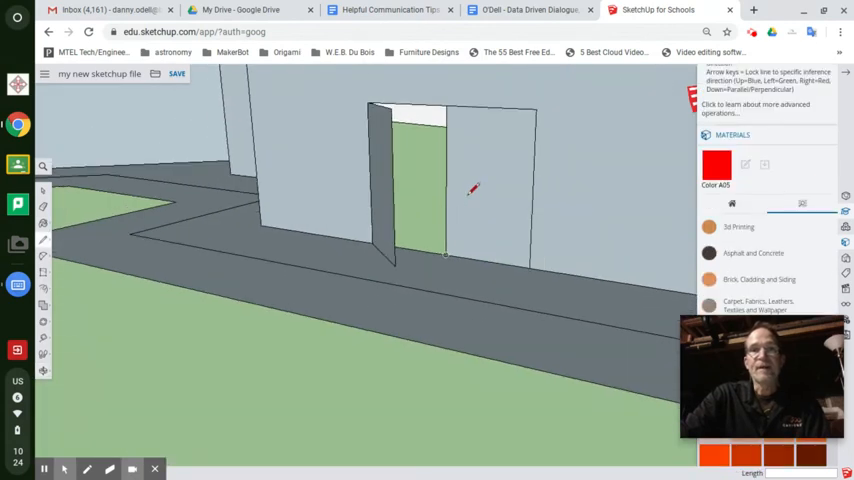
pyautogui.moveTo(328, 246)
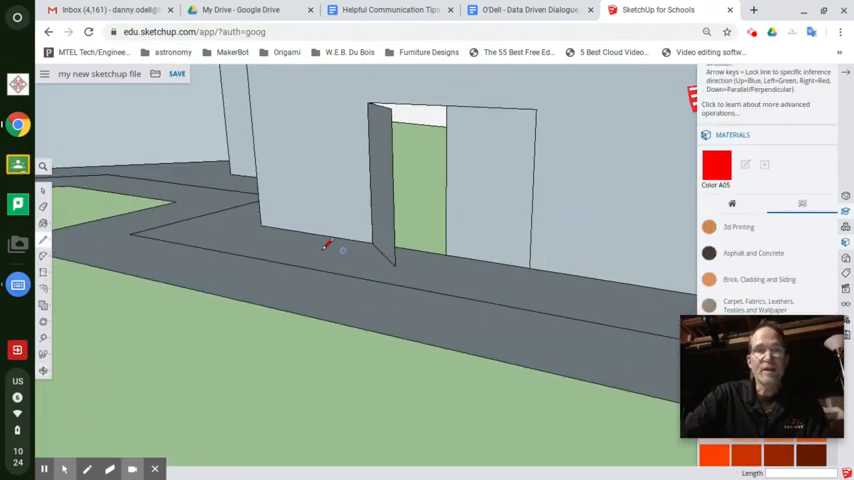
pyautogui.moveTo(378, 242)
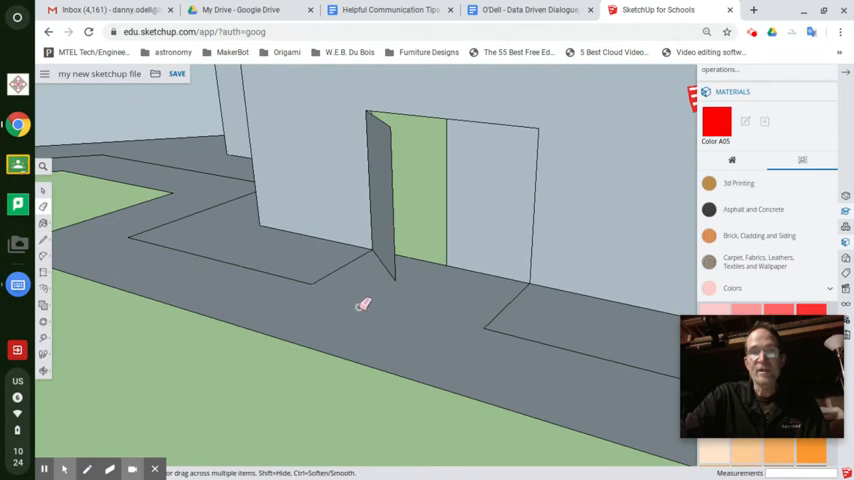
pyautogui.moveTo(386, 318)
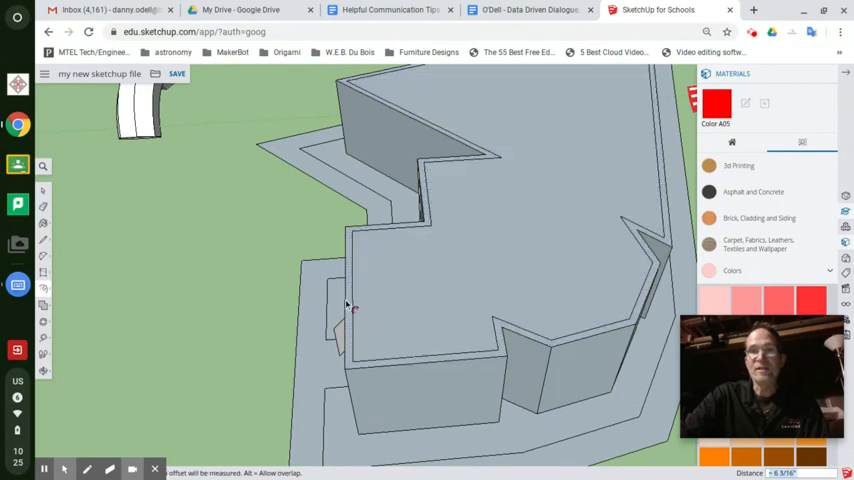
# Offset the roof outline inward, push the inner face down, and inspect the hollow.
pyautogui.click(378, 294)
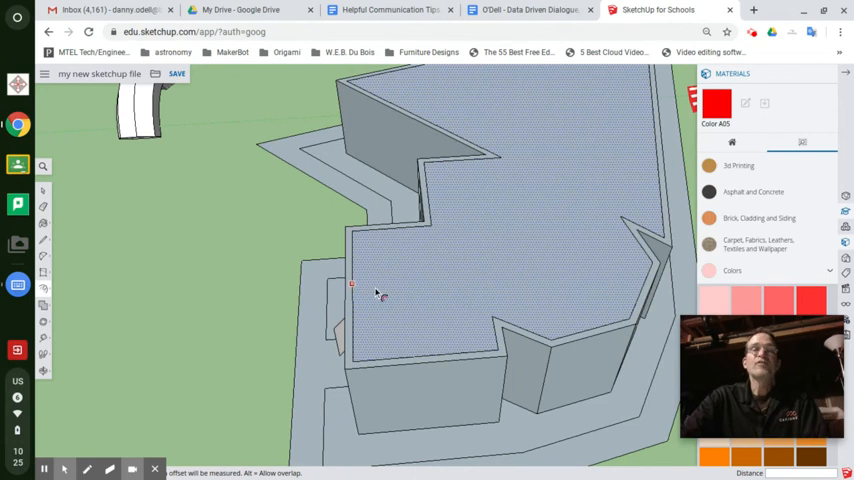
pyautogui.moveTo(398, 298)
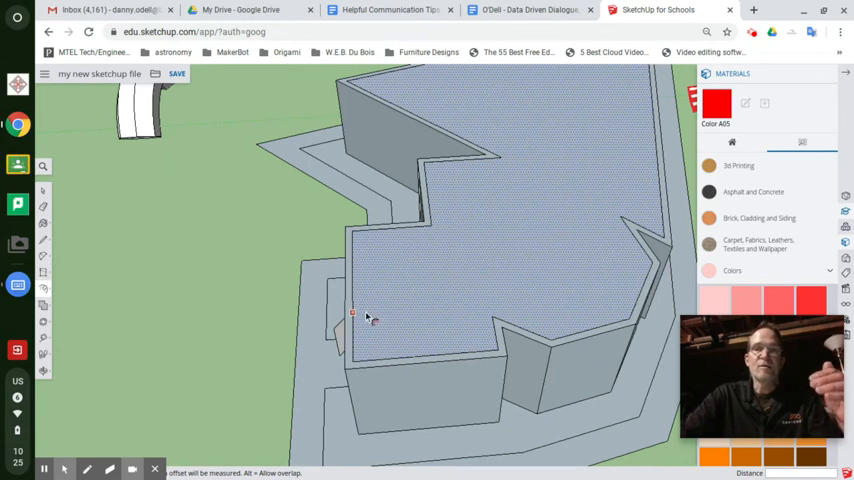
pyautogui.moveTo(353, 314)
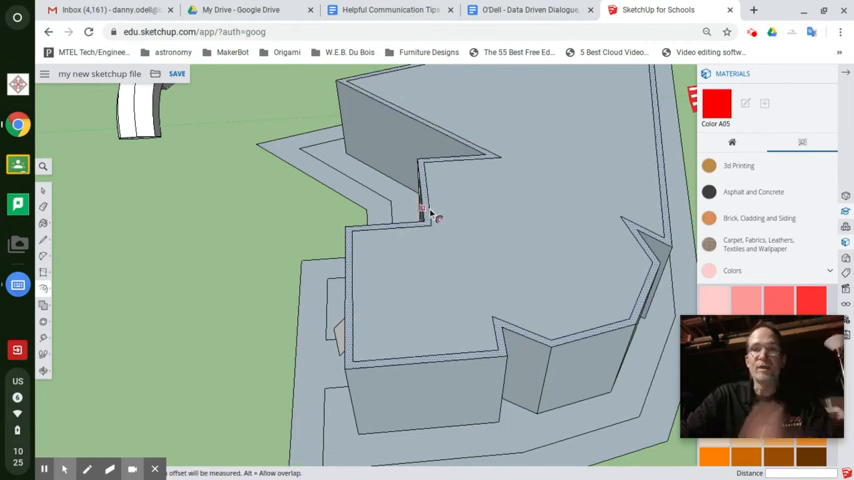
pyautogui.click(460, 265)
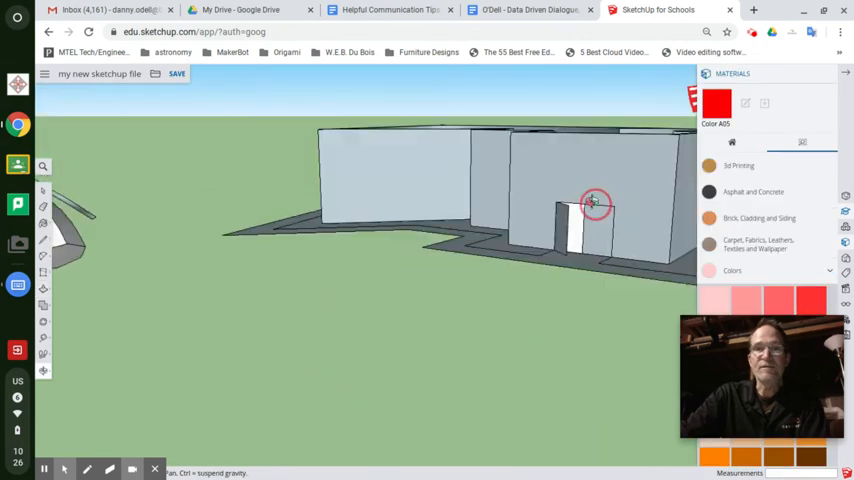
pyautogui.moveTo(595, 203); pyautogui.dragTo(445, 293)
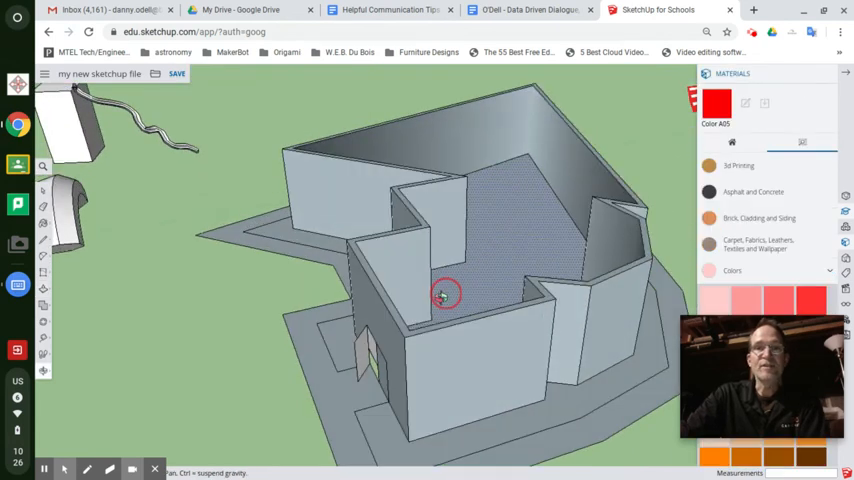